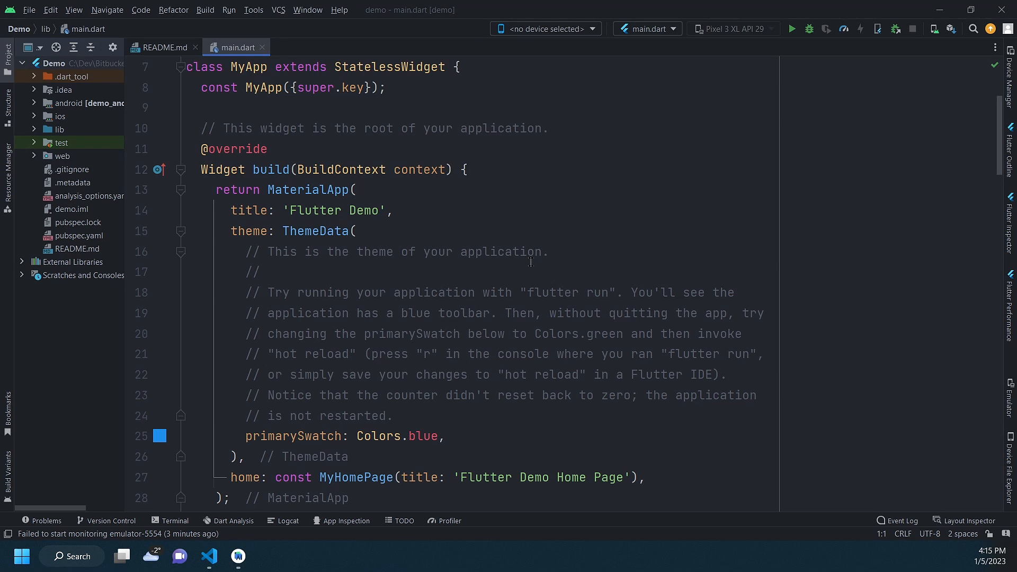
pyautogui.moveTo(865, 59)
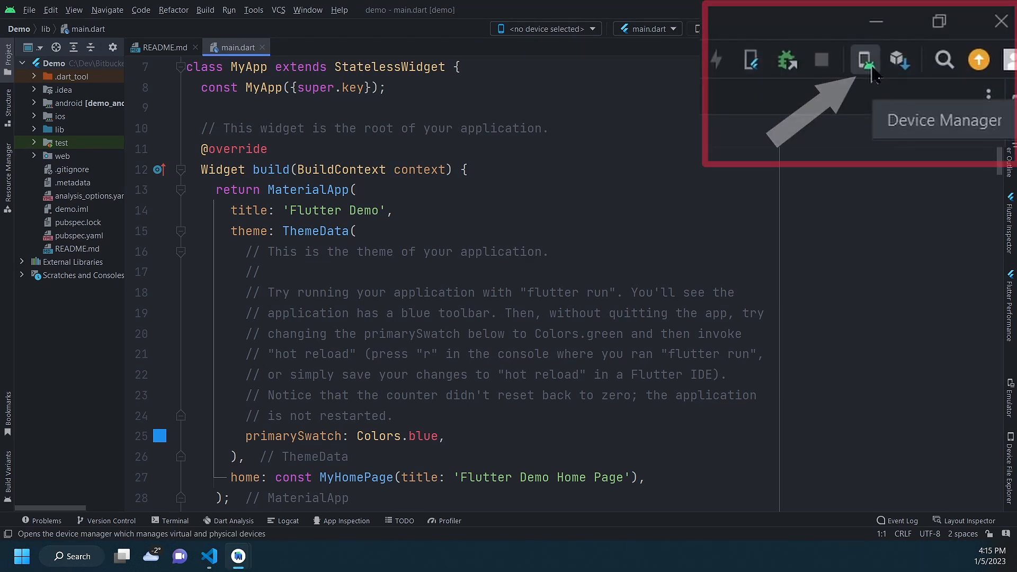
# Show the Device Manager panel listing the five Pixel and Wear OS virtual devices
pyautogui.click(865, 59)
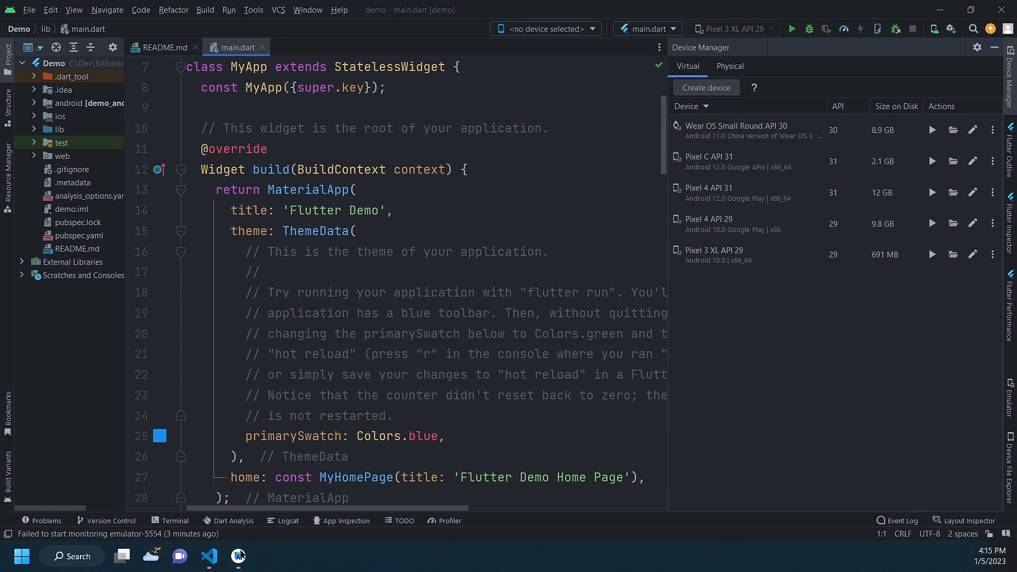
# Browse the VS Code device picker showing Chrome, Edge, Windows and the offline emulators
pyautogui.click(209, 556)
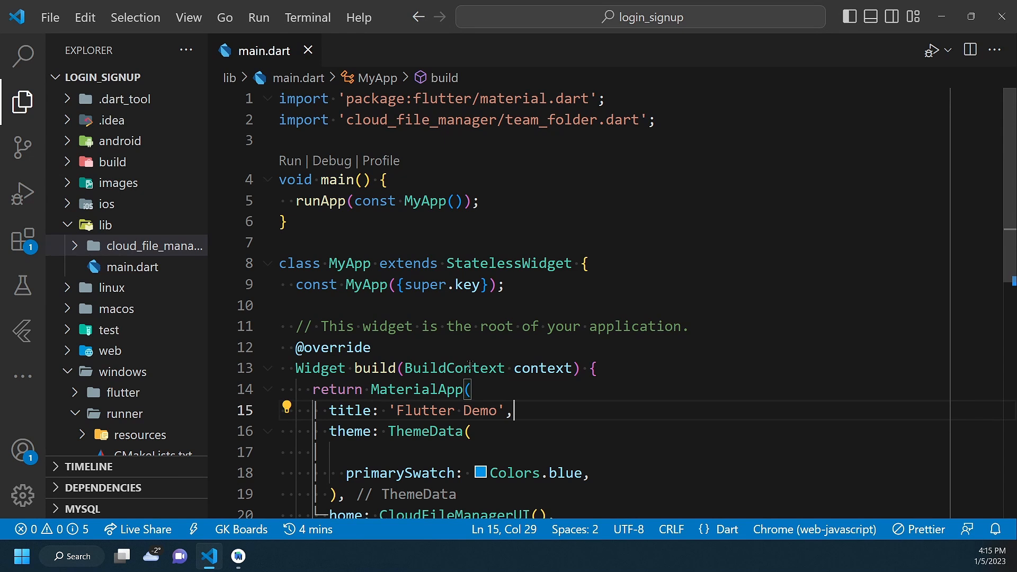
pyautogui.moveTo(813, 530)
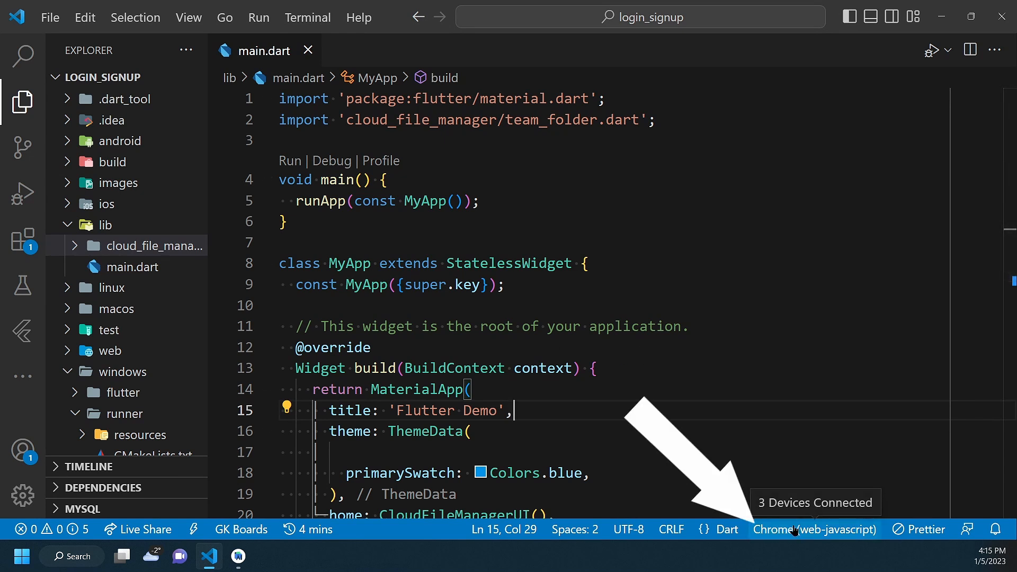
pyautogui.click(813, 530)
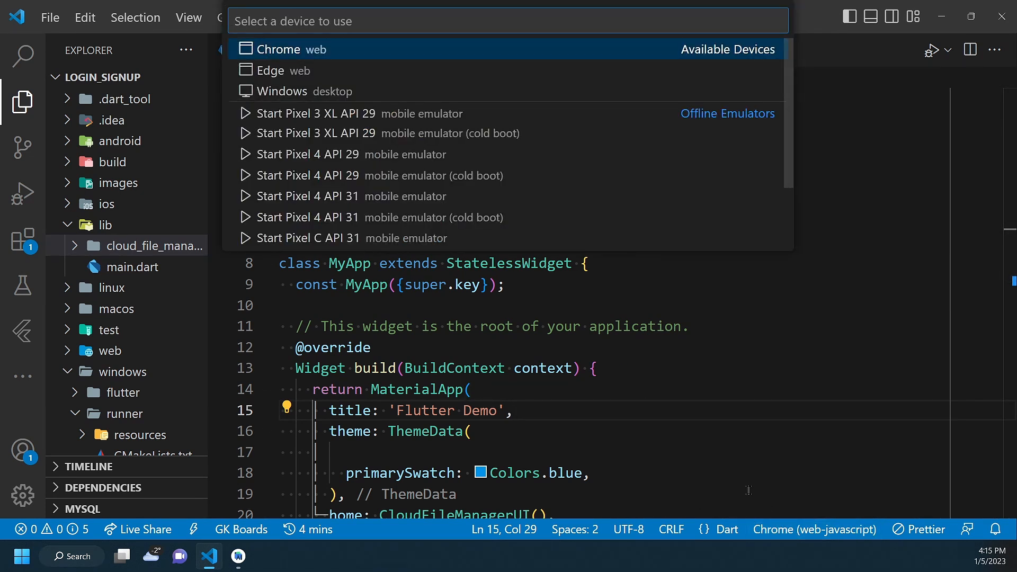
pyautogui.moveTo(709, 51)
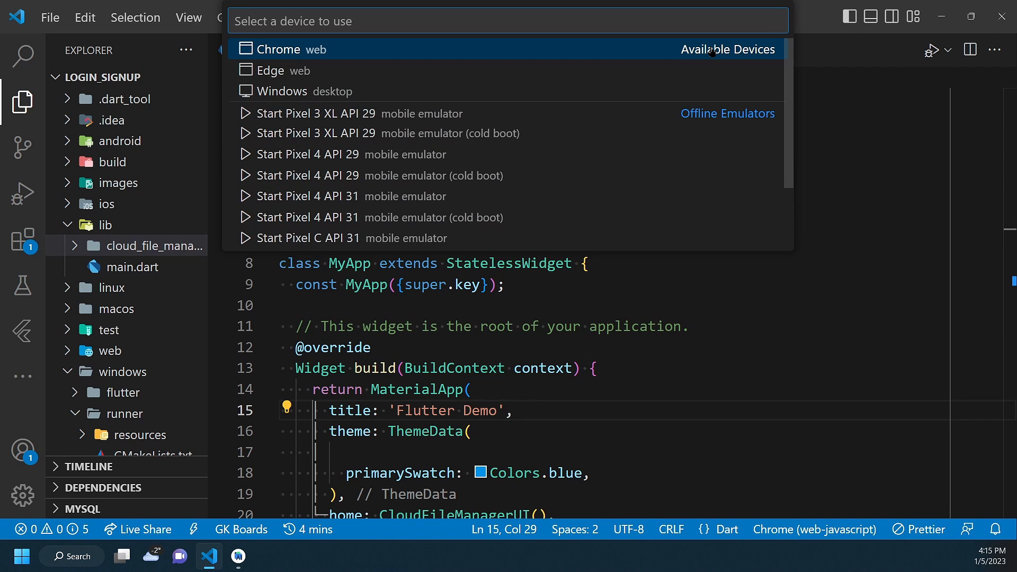
pyautogui.scroll(-3)
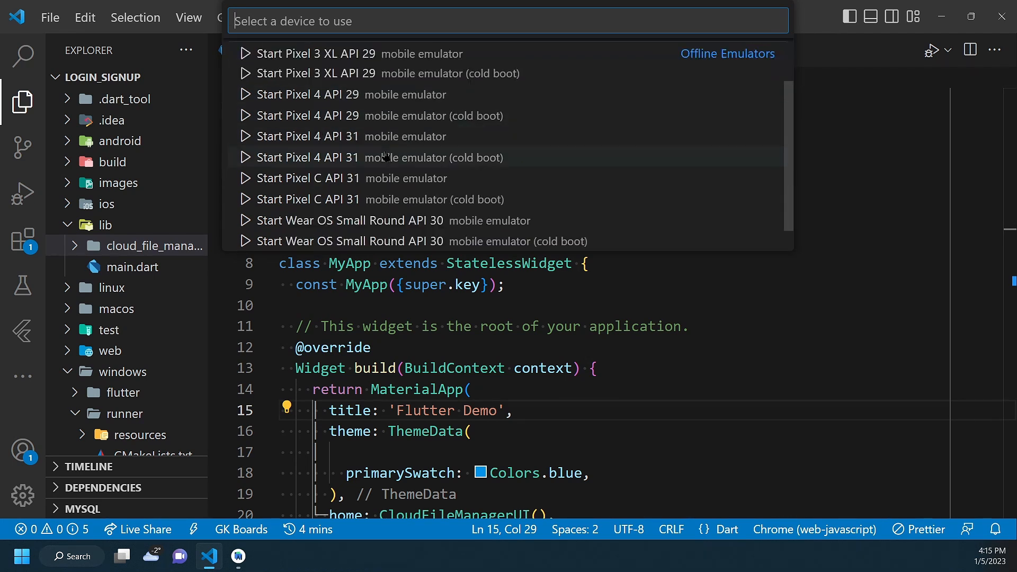
pyautogui.scroll(-3)
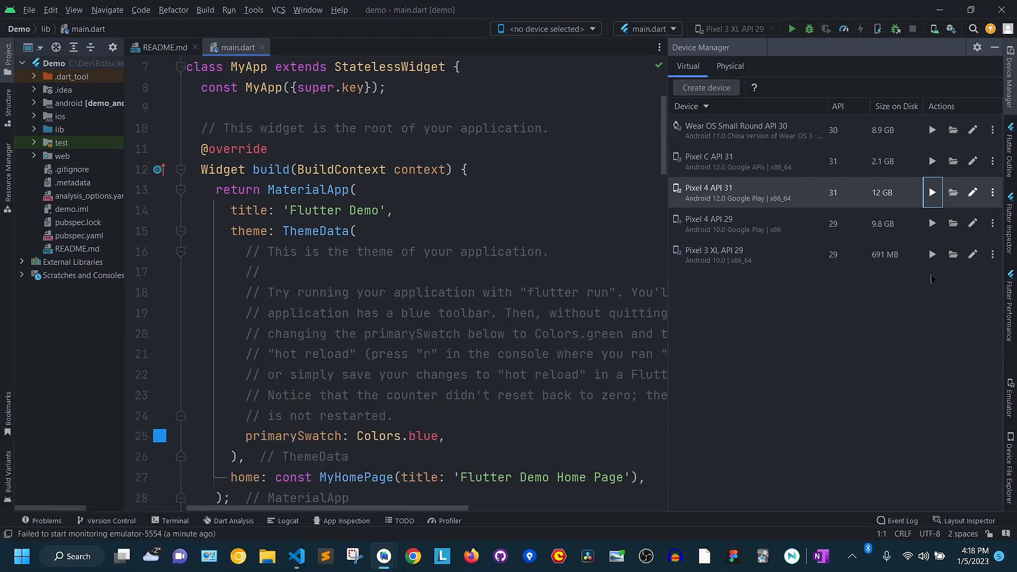
# Start the Pixel 4 API 31 emulator from Device Manager so its home screen appears
pyautogui.click(765, 129)
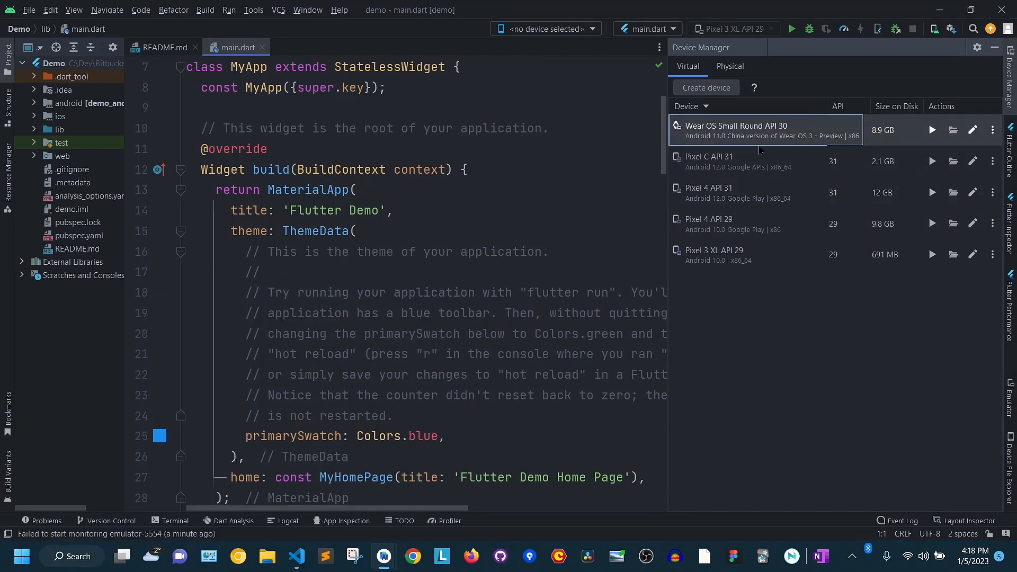
pyautogui.click(745, 191)
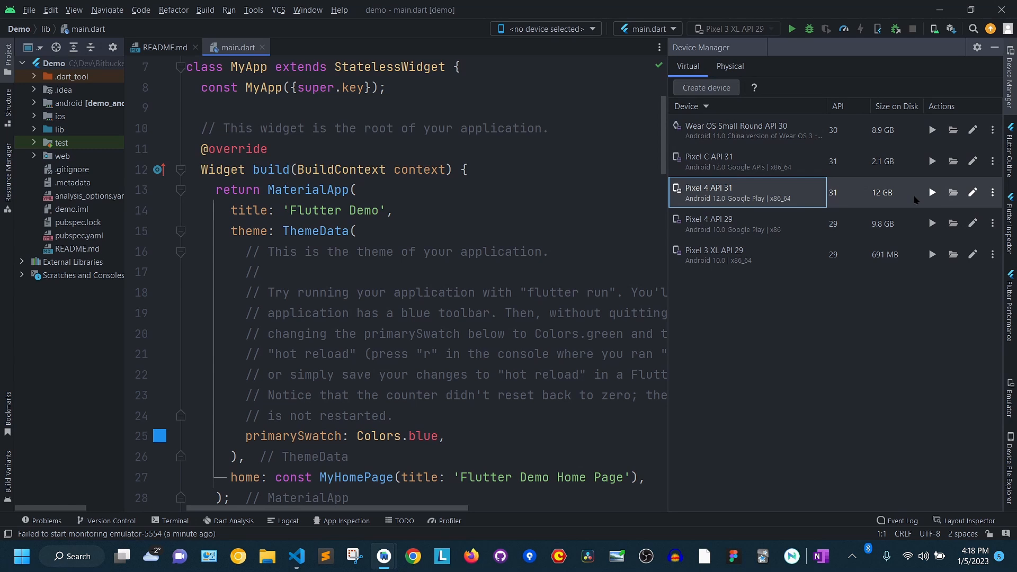
pyautogui.moveTo(932, 192)
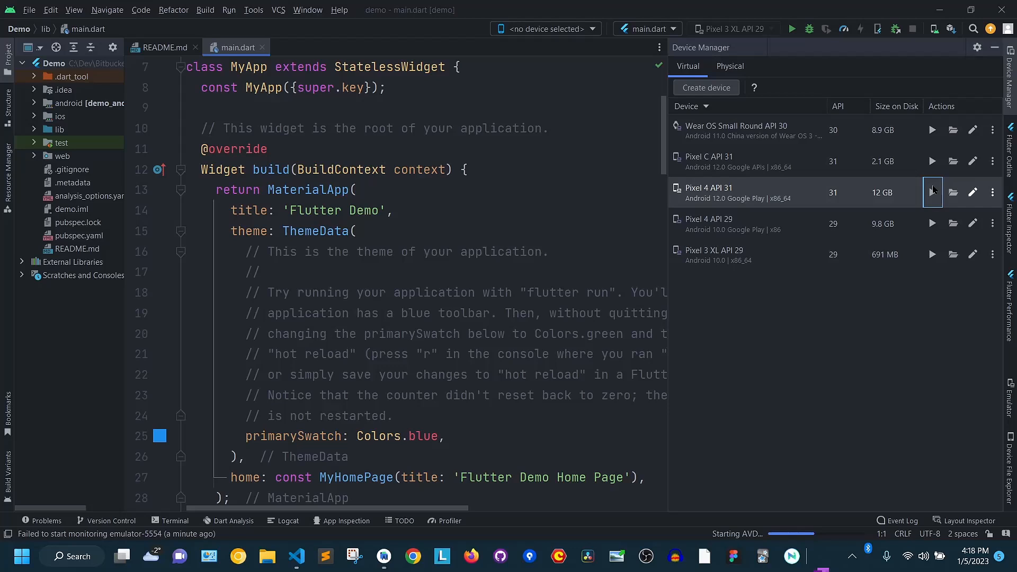
pyautogui.click(931, 191)
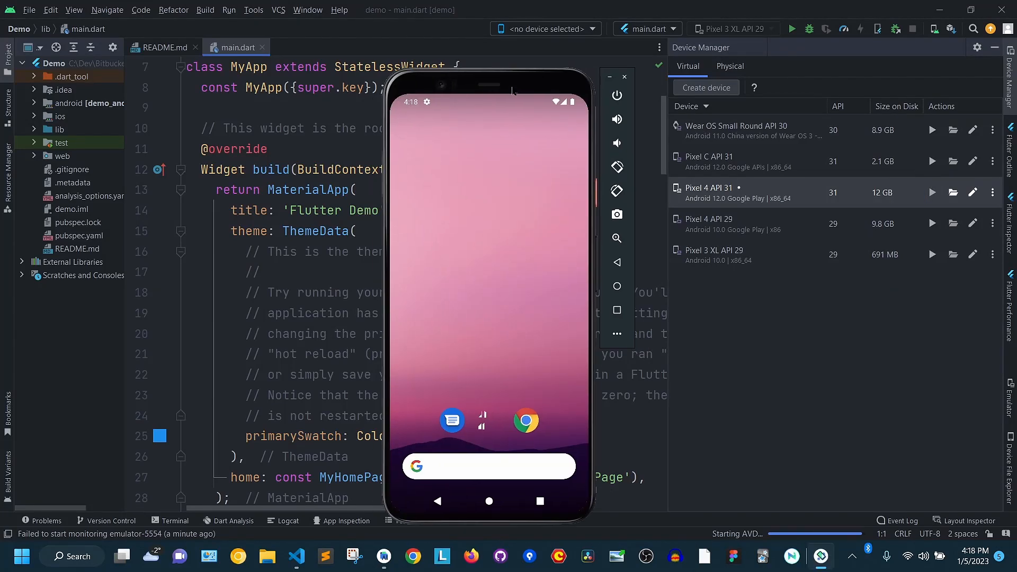
pyautogui.click(544, 29)
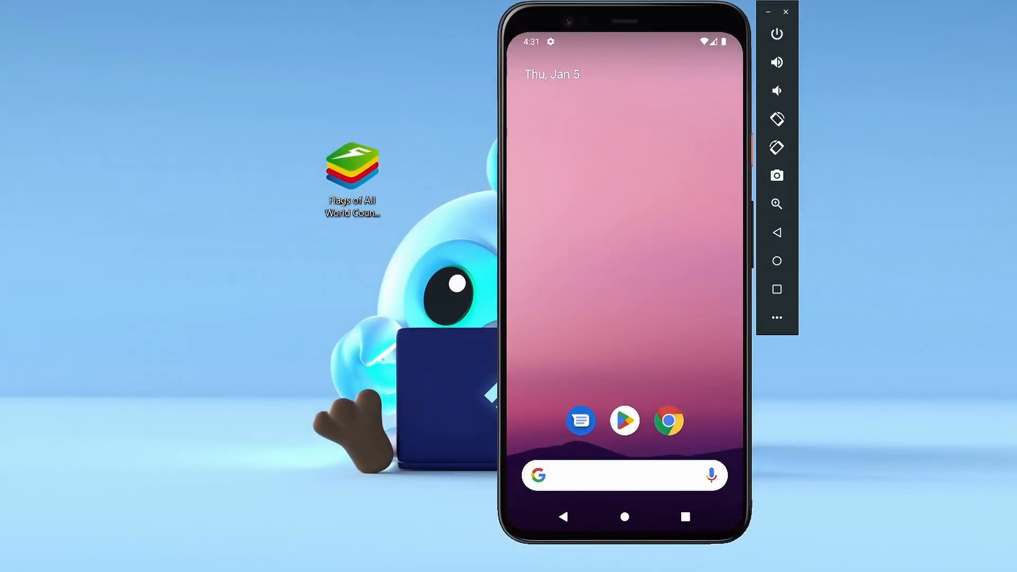
pyautogui.moveTo(301, 205)
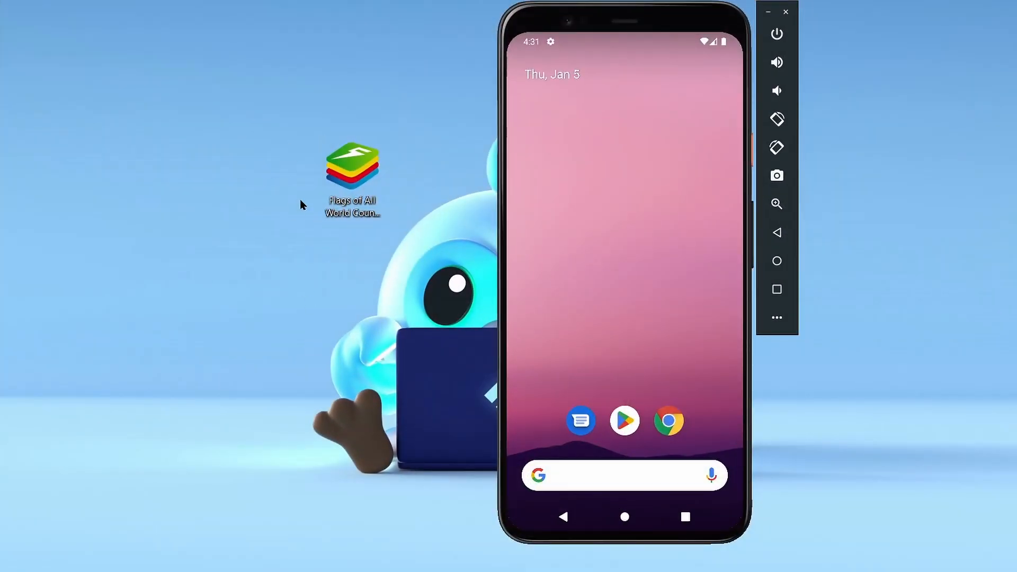
# Select the Flags of All World Countries APK and launch the Flags app on the emulator
pyautogui.click(352, 171)
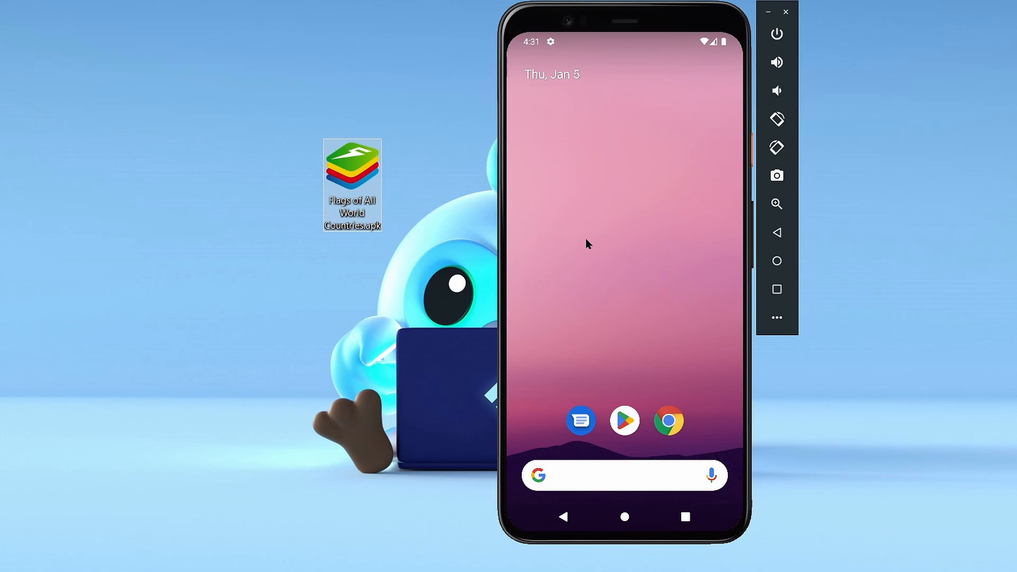
pyautogui.moveTo(623, 295)
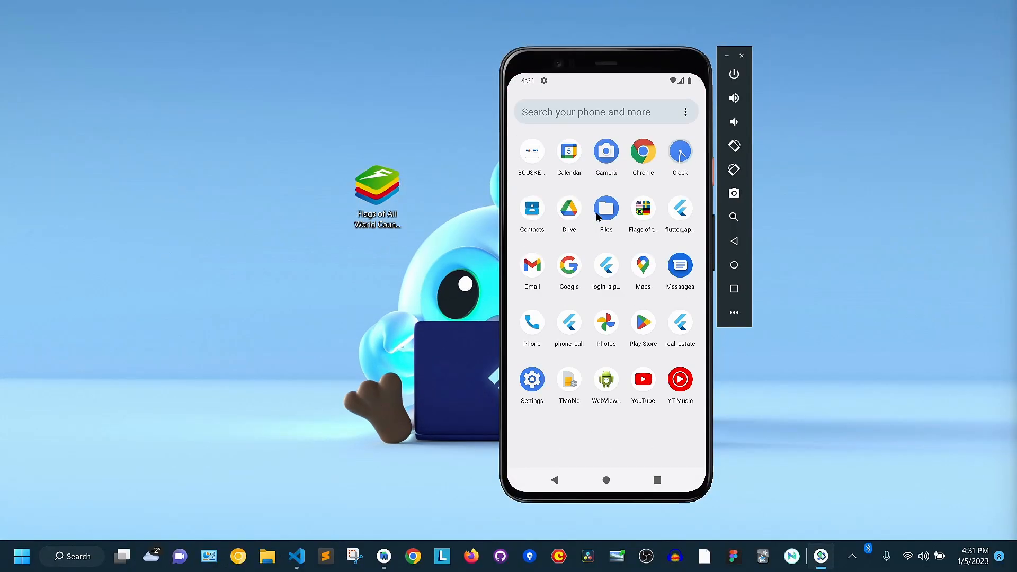
pyautogui.moveTo(640, 232)
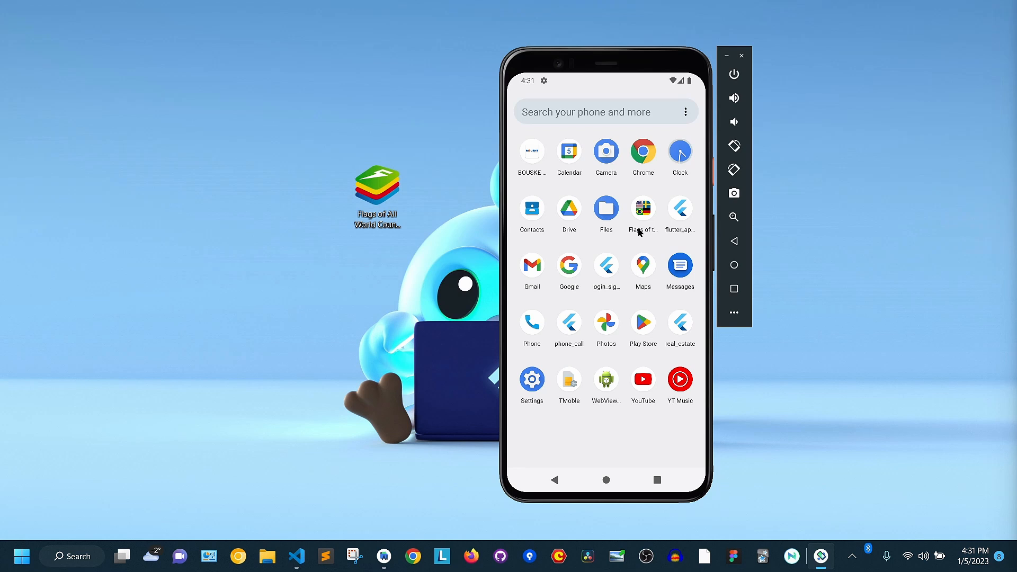
pyautogui.click(642, 209)
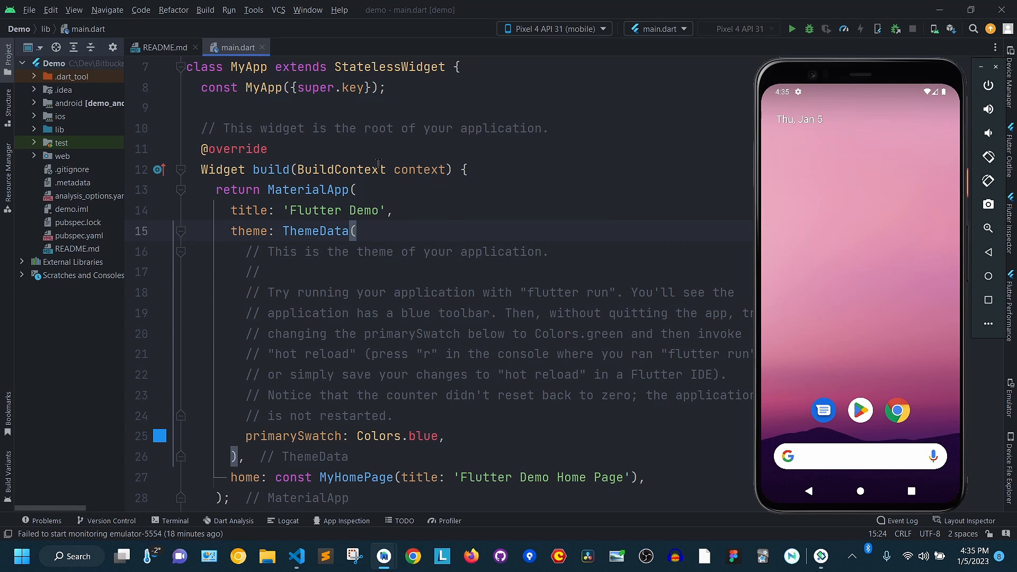
pyautogui.moveTo(790, 29)
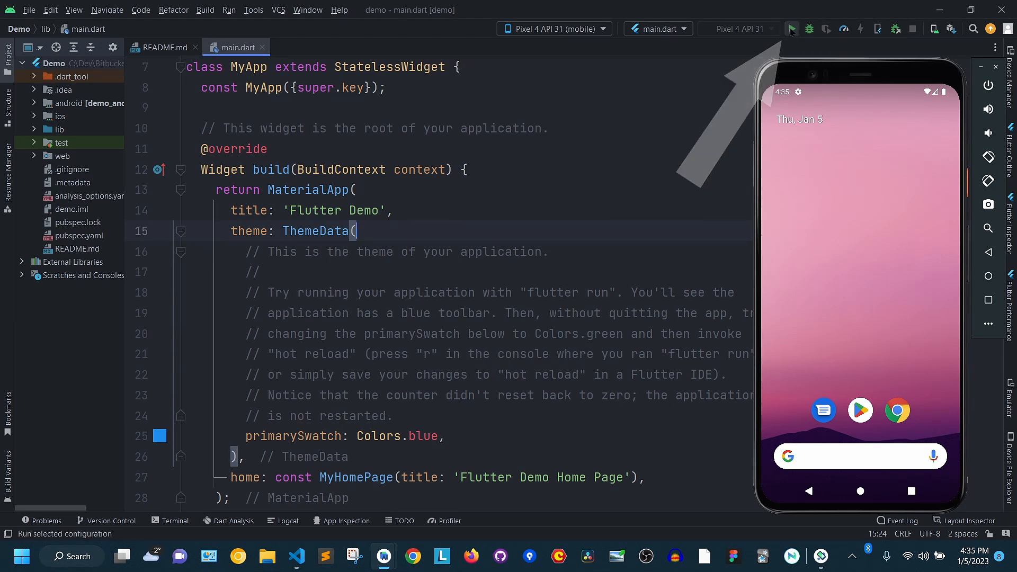
# Run main.dart on the Pixel 4 API 31 emulator, building and installing the debug APK
pyautogui.click(791, 28)
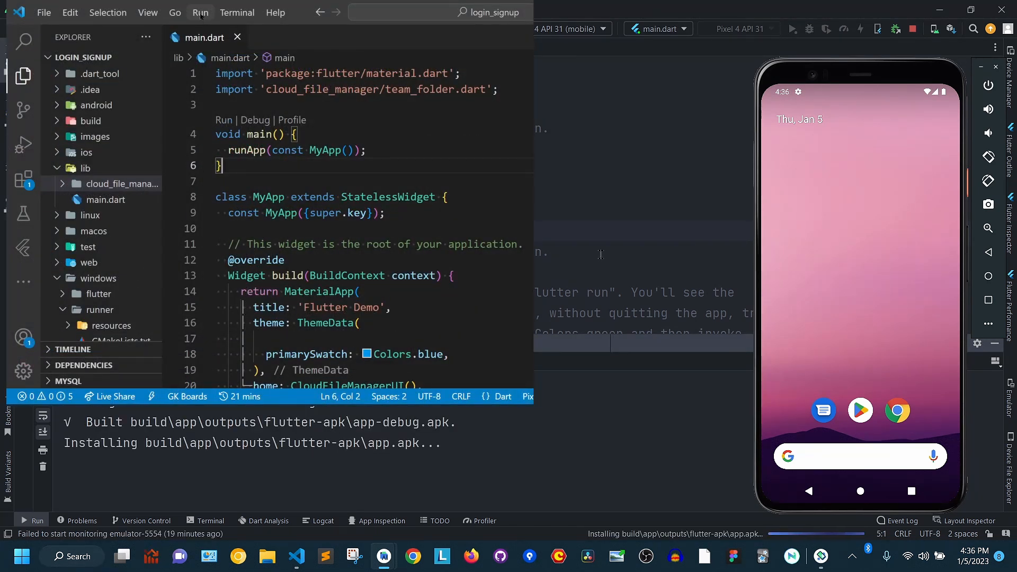
# Start debugging the login_signup Flutter project via Run > Start Debugging
pyautogui.click(200, 12)
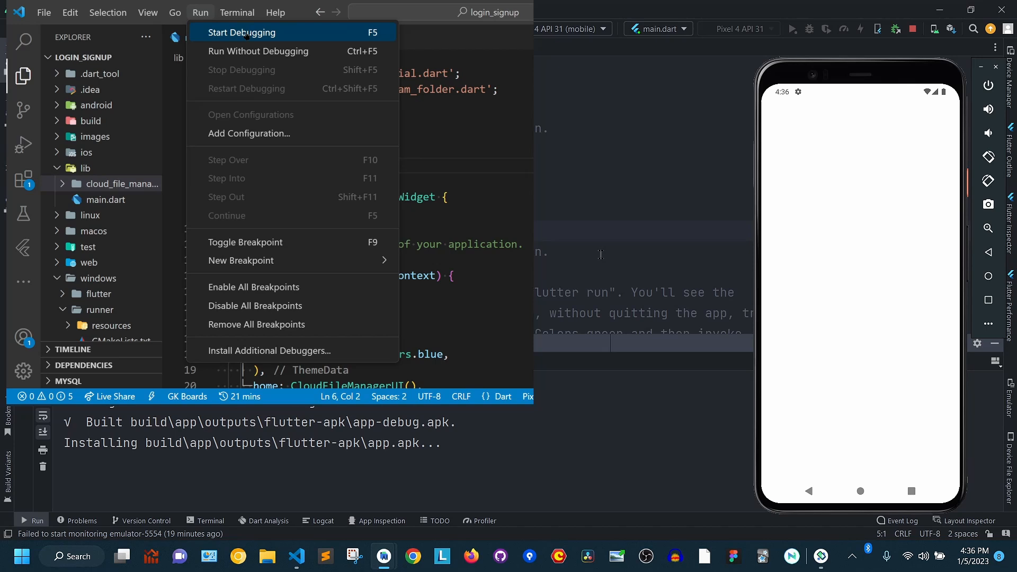
pyautogui.click(241, 33)
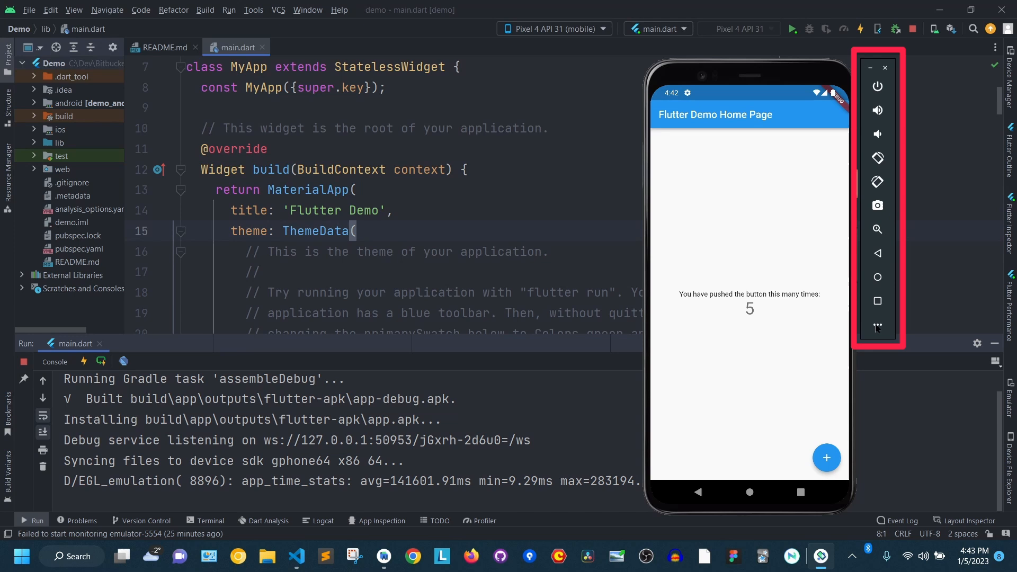
pyautogui.click(876, 327)
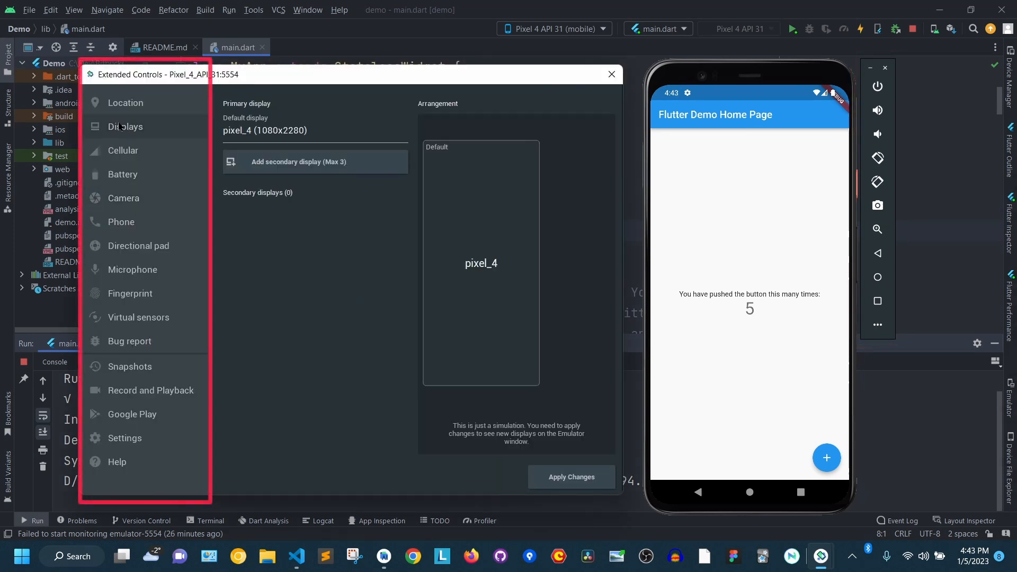
pyautogui.click(122, 174)
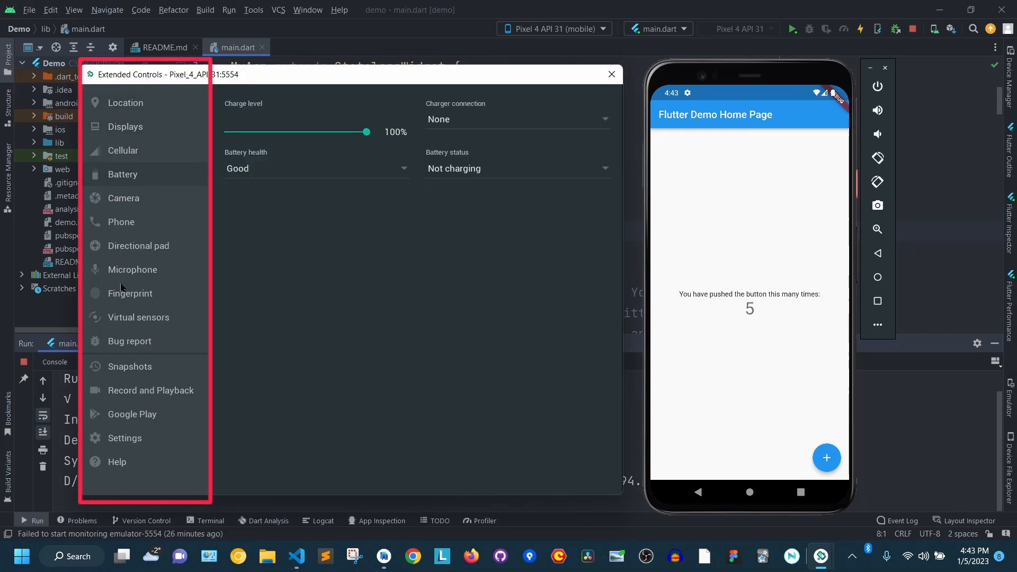
pyautogui.click(610, 74)
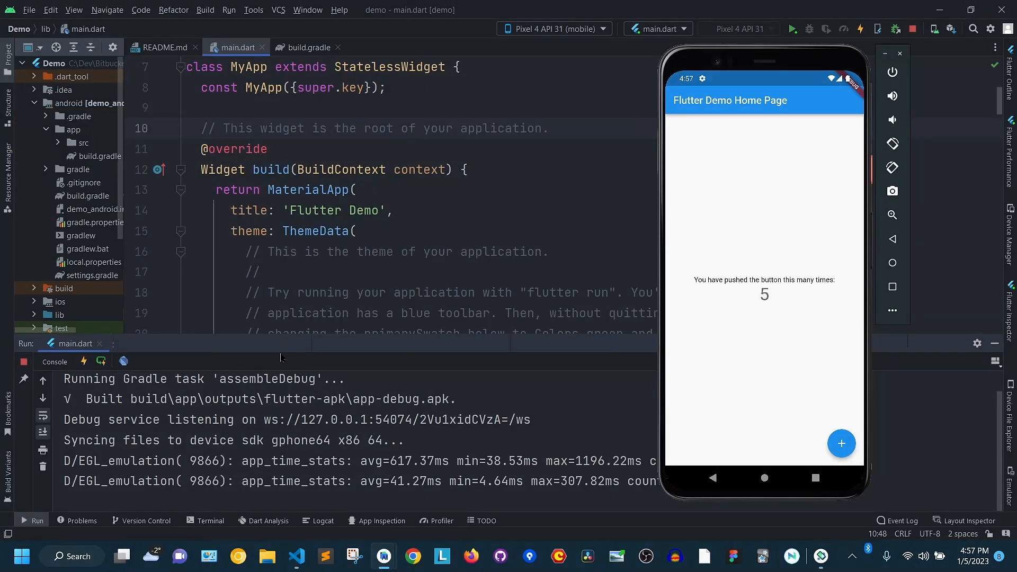
pyautogui.moveTo(310, 216)
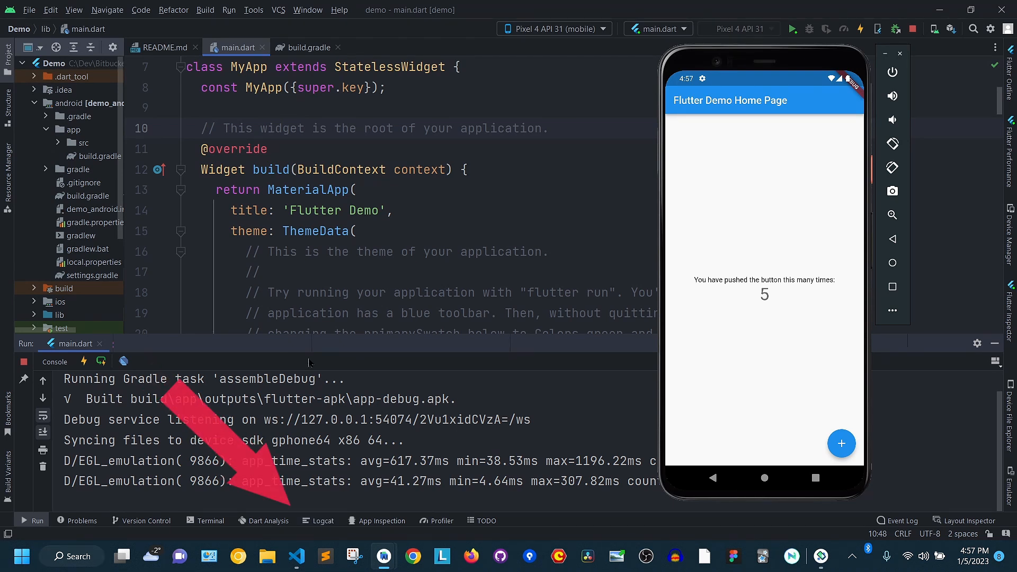
pyautogui.moveTo(322, 520)
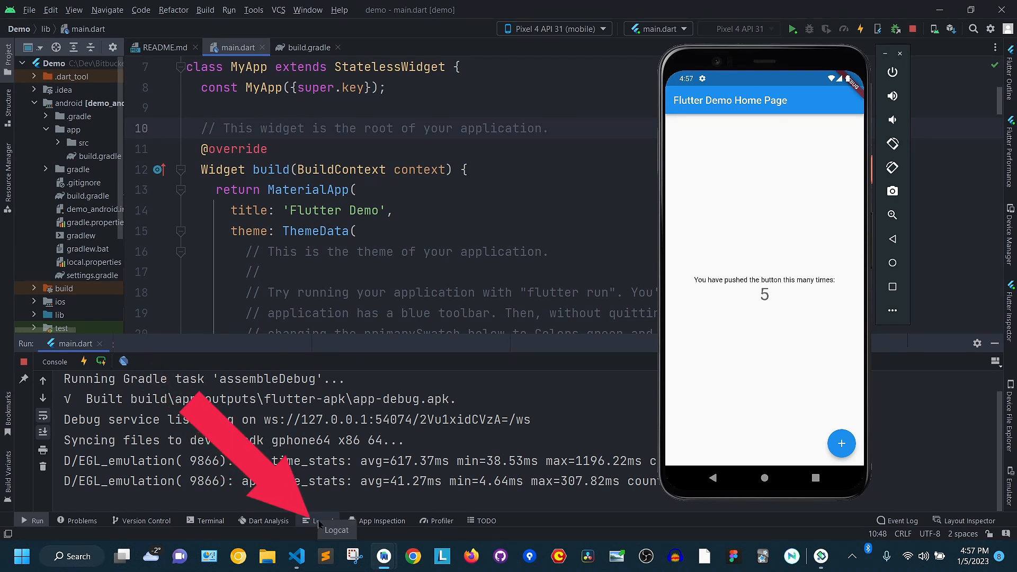
# Stream the emulator's Logcat output while incrementing the demo counter twice
pyautogui.click(322, 520)
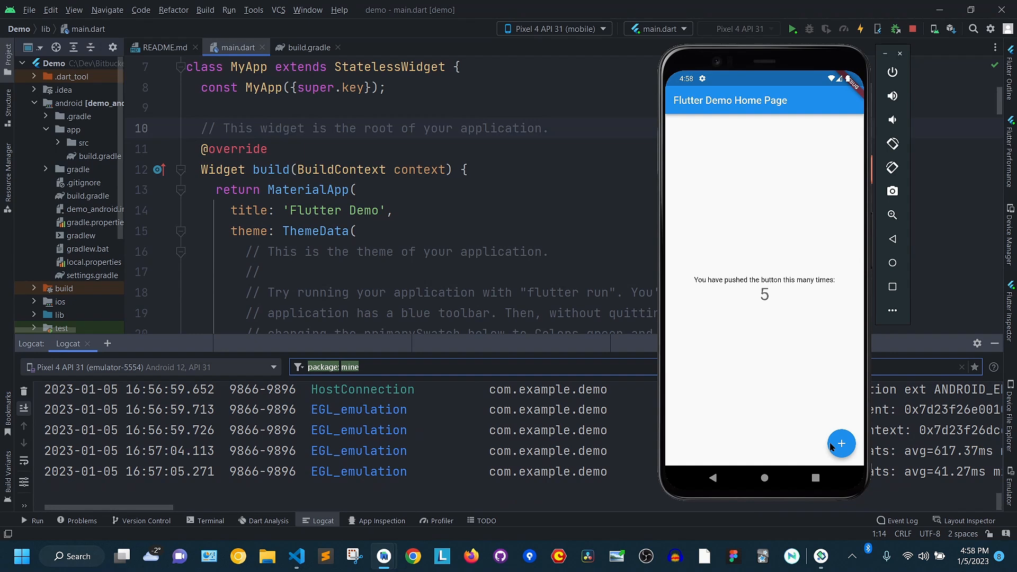
pyautogui.click(841, 444)
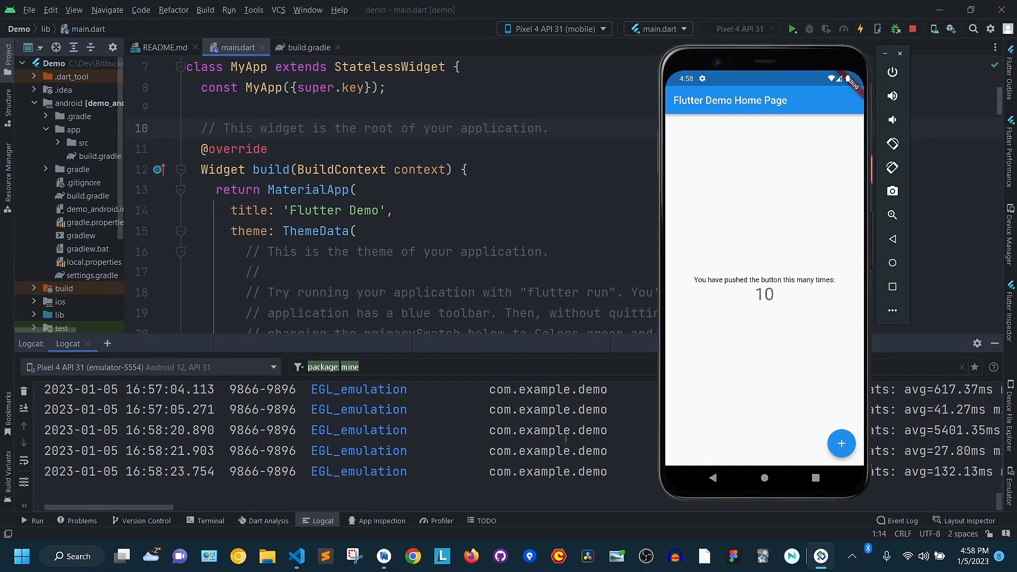
pyautogui.click(307, 48)
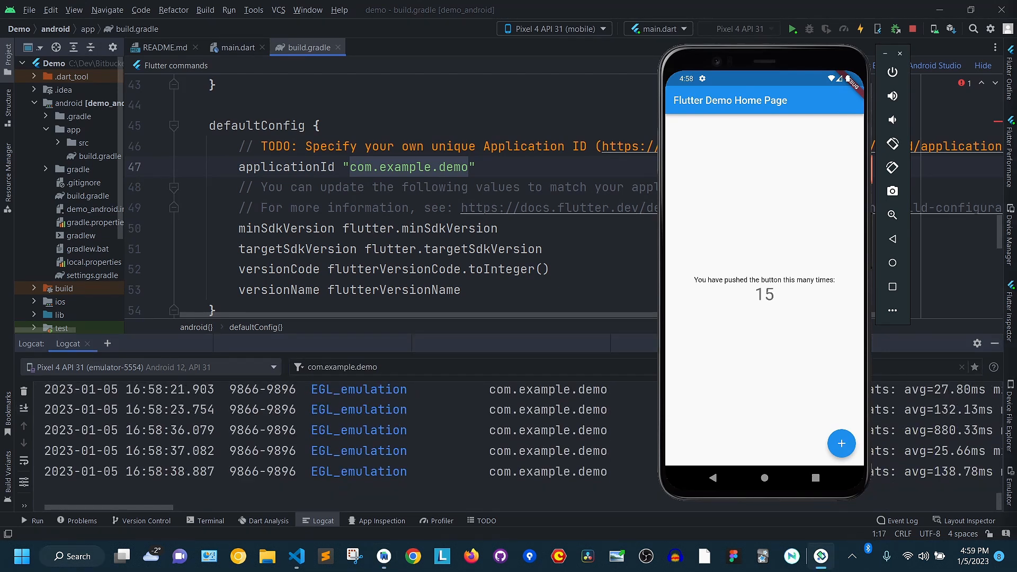
# Hop to VS Code and back, then bump the counter to 17 with Logcat filtered to com.example.demo
pyautogui.click(296, 556)
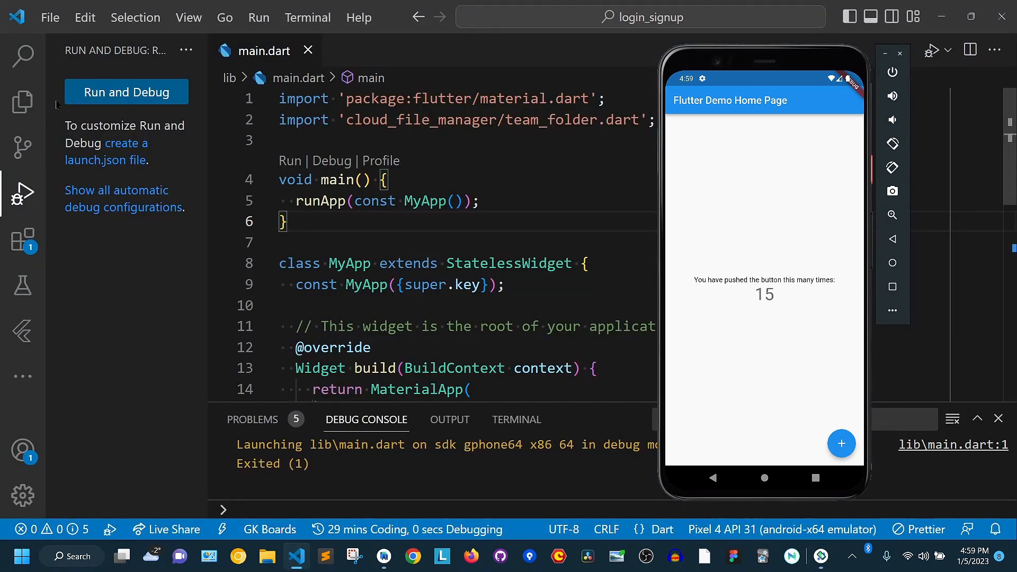
pyautogui.click(22, 101)
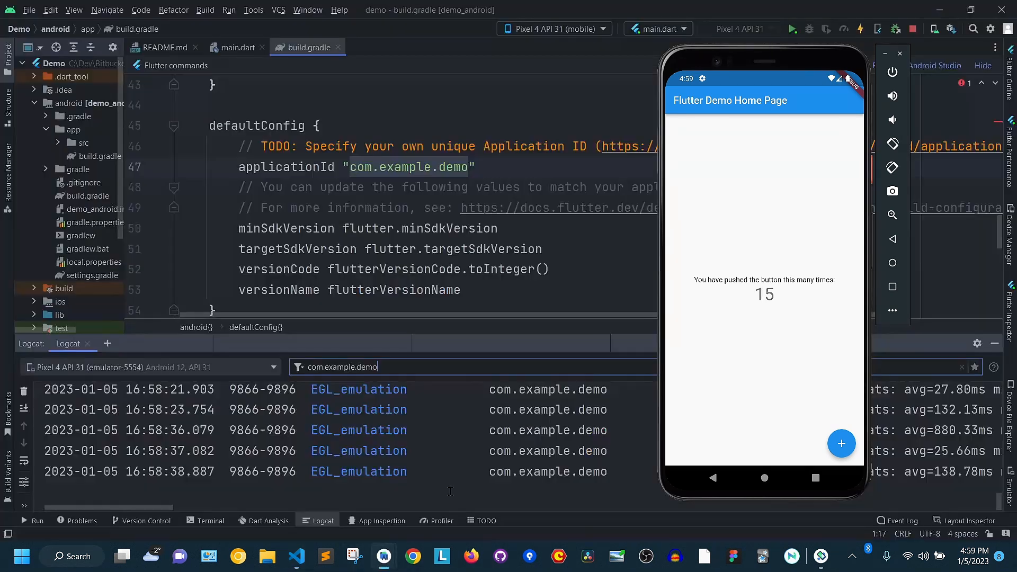
pyautogui.moveTo(764, 248)
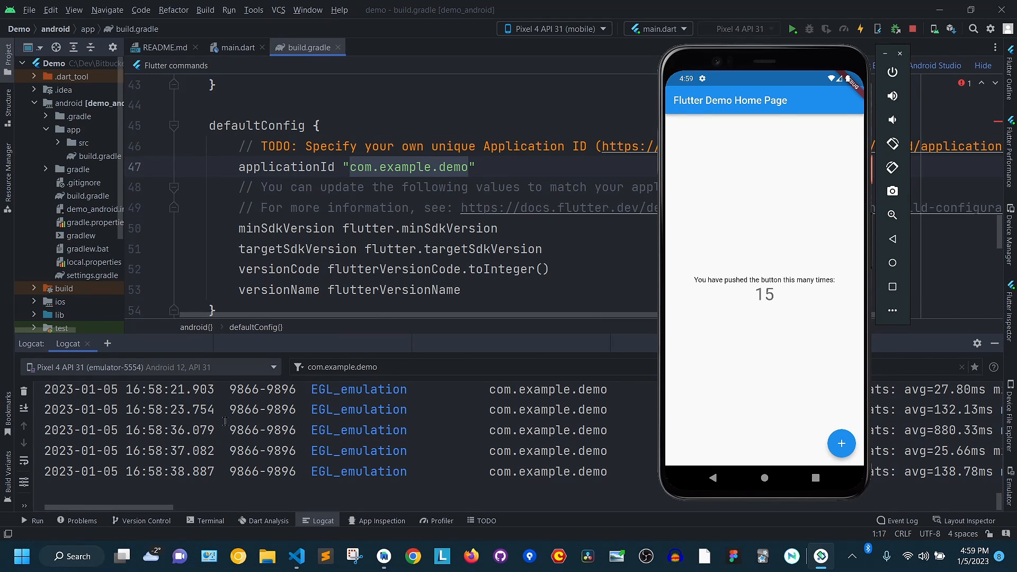
pyautogui.moveTo(558, 278)
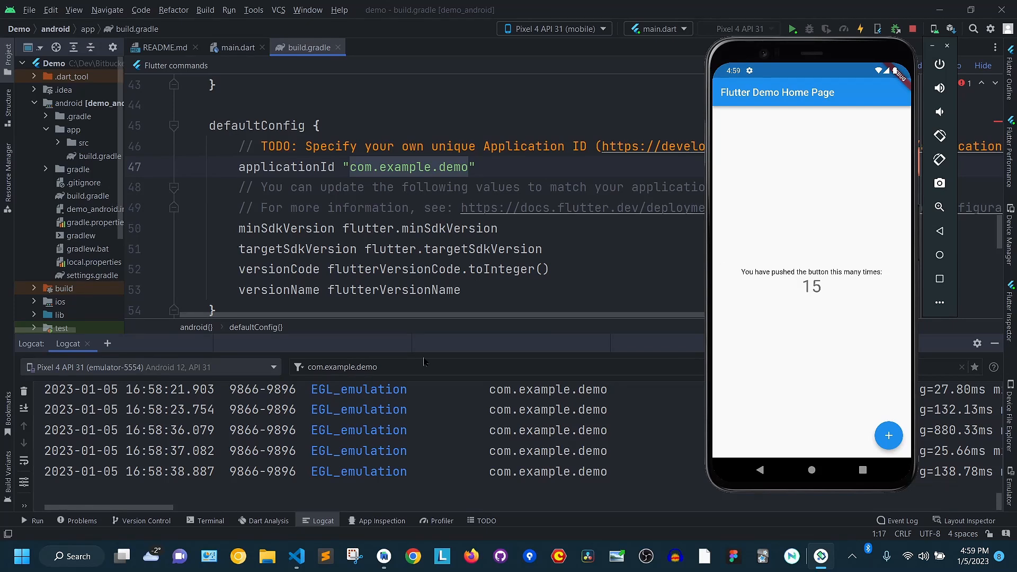
pyautogui.click(888, 435)
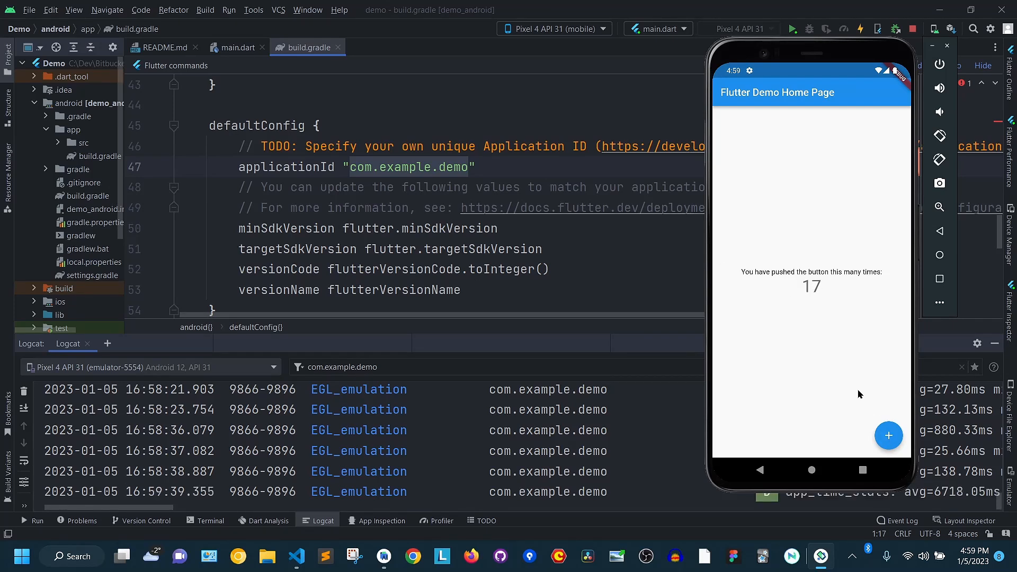